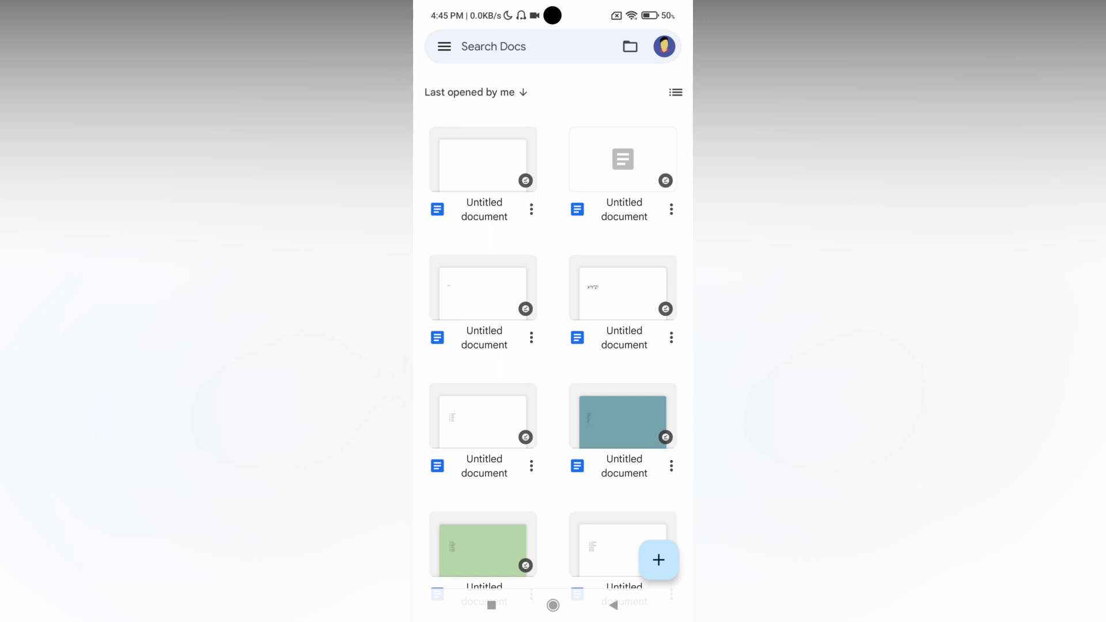
# Start a new blank document and enter a short name as its first text.
pyautogui.click(658, 560)
pyautogui.write('Thilak to')
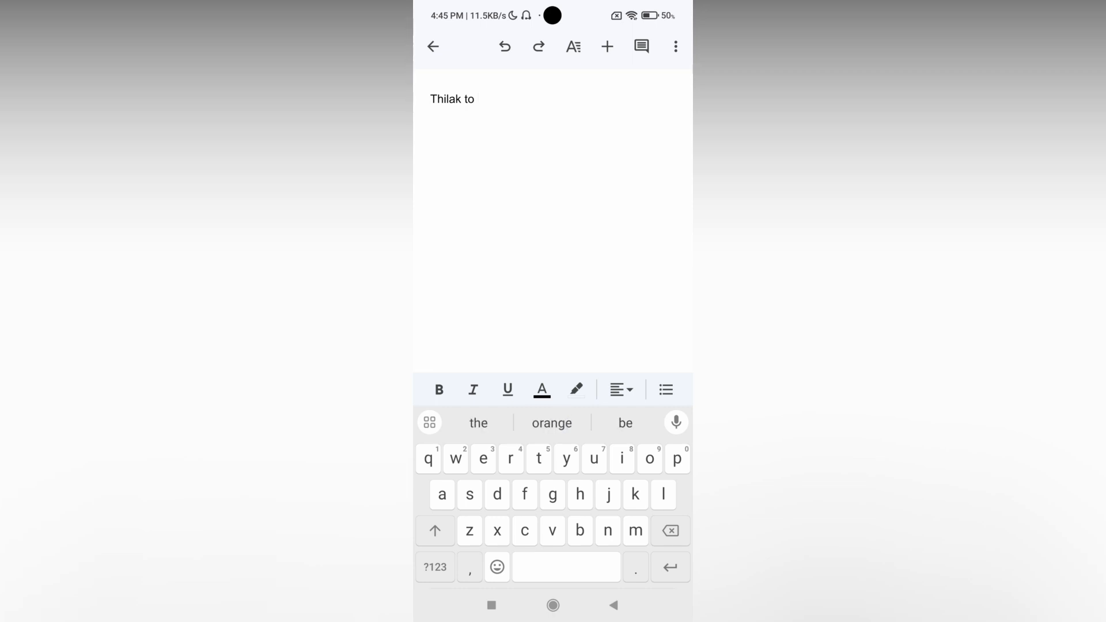
# Select the typed name and apply bold, italic, underline, strikethrough and superscript.
pyautogui.doubleClick(451, 99)
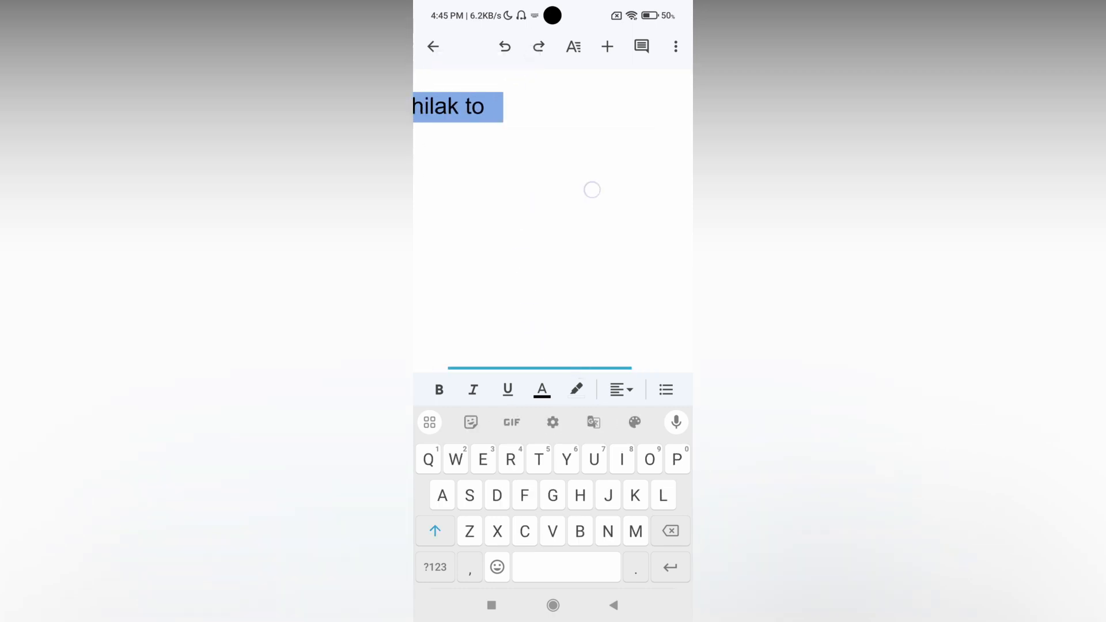
pyautogui.click(573, 46)
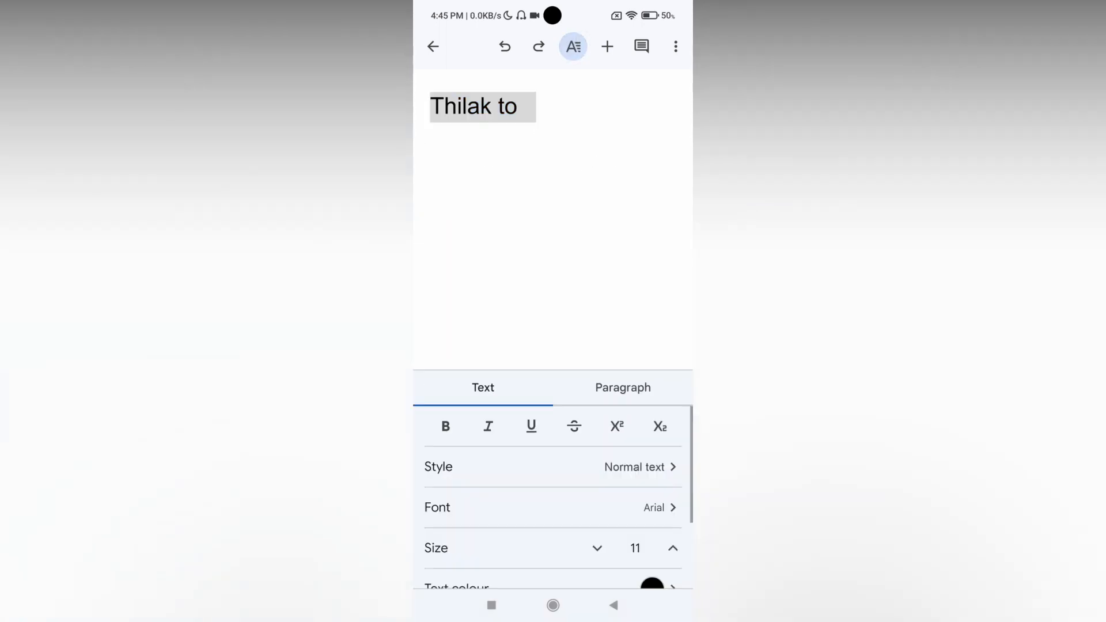
pyautogui.click(487, 425)
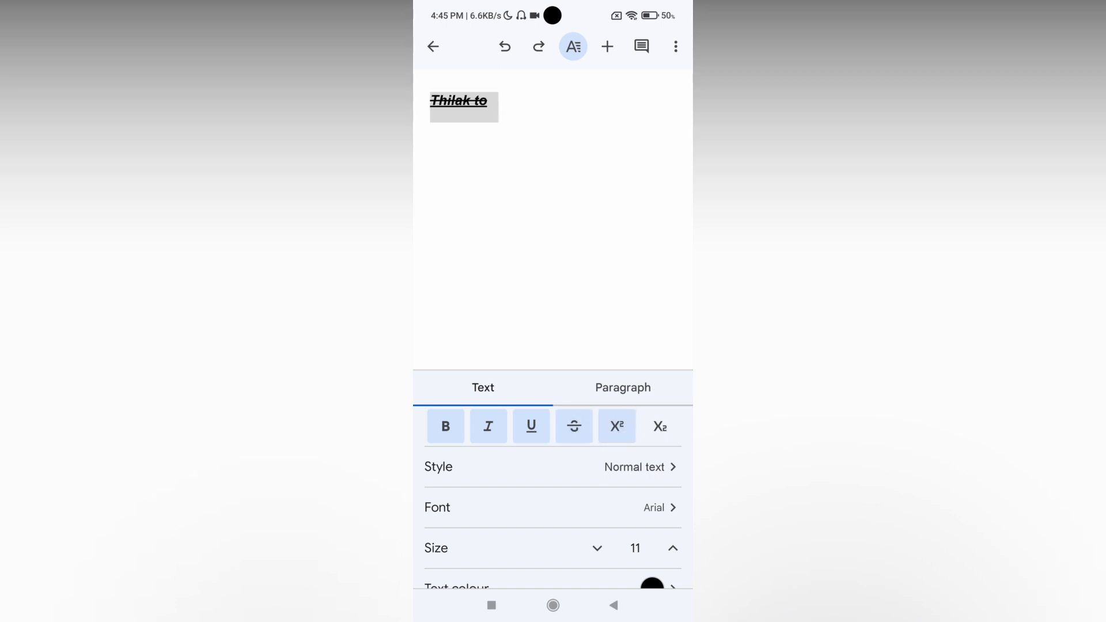
# Give the name the Caveat font, red colour and size 16, without superscript.
pyautogui.click(552, 507)
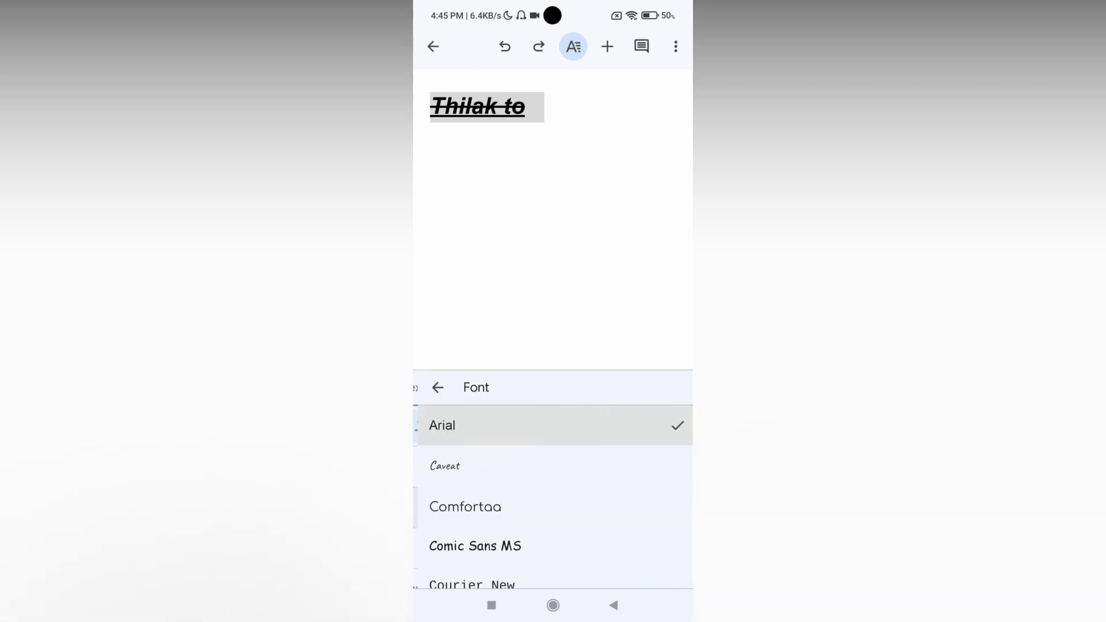
pyautogui.click(444, 466)
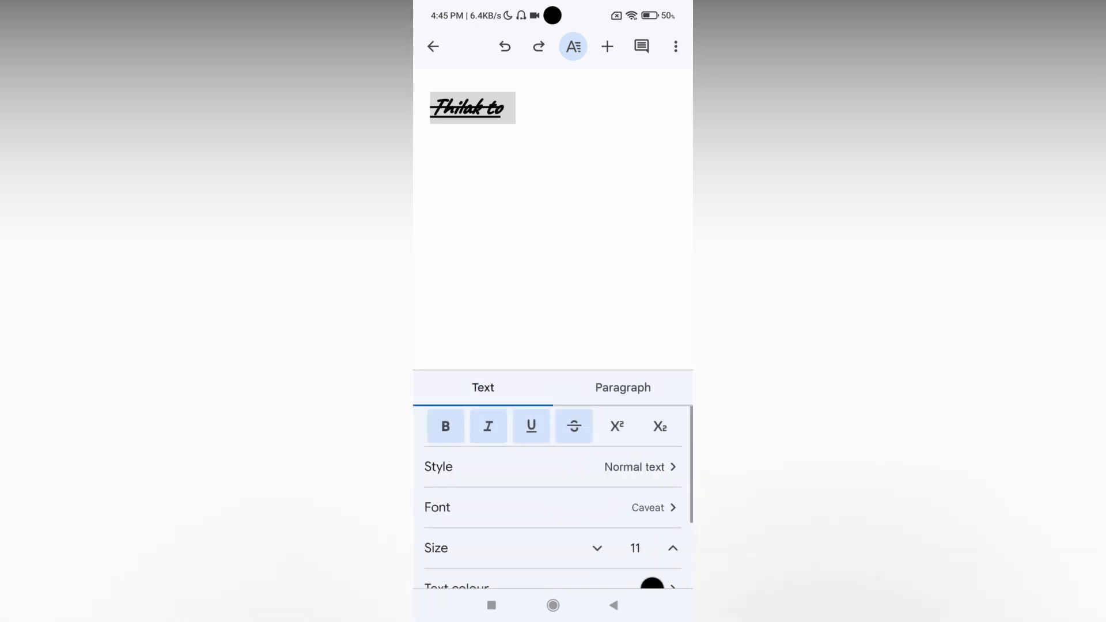
pyautogui.click(672, 548)
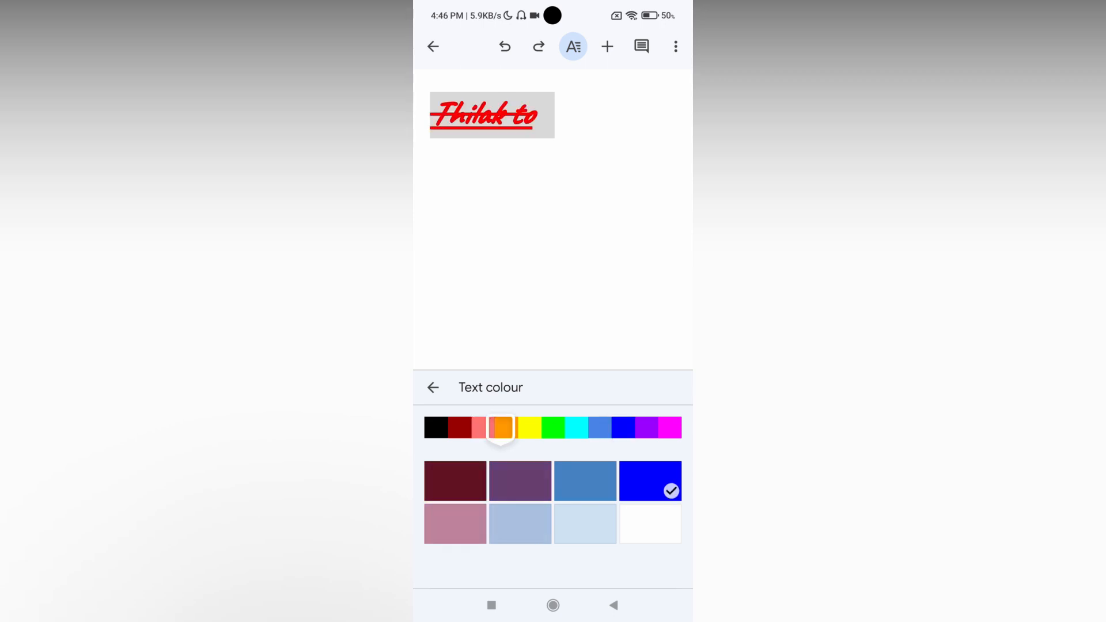
pyautogui.click(432, 387)
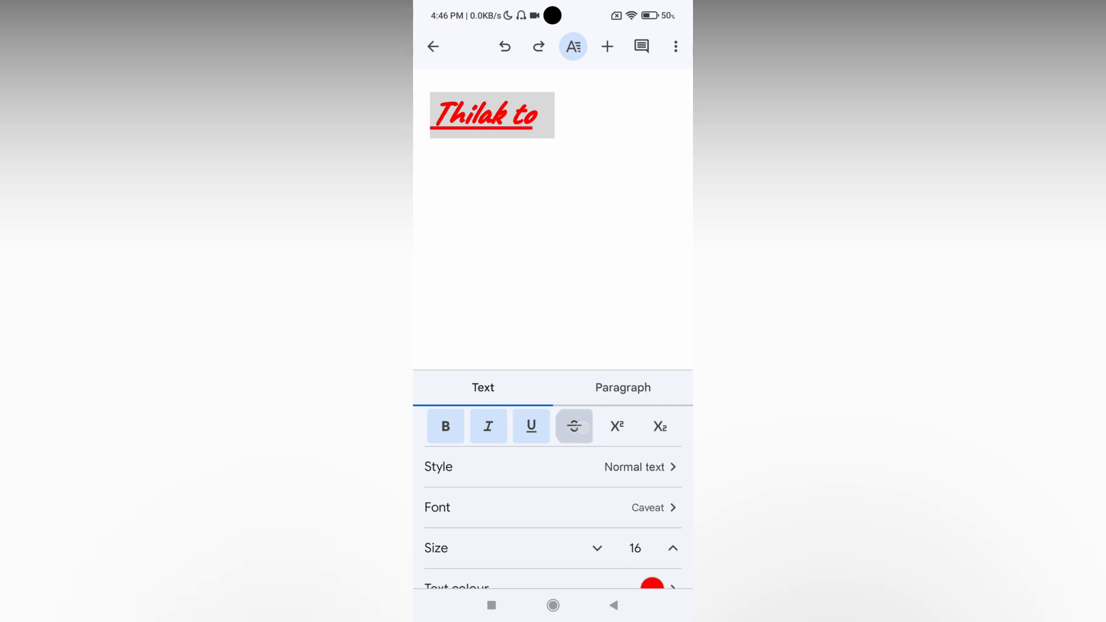
# Re-apply strikethrough to the red Caveat name and dismiss the format panel.
pyautogui.click(574, 427)
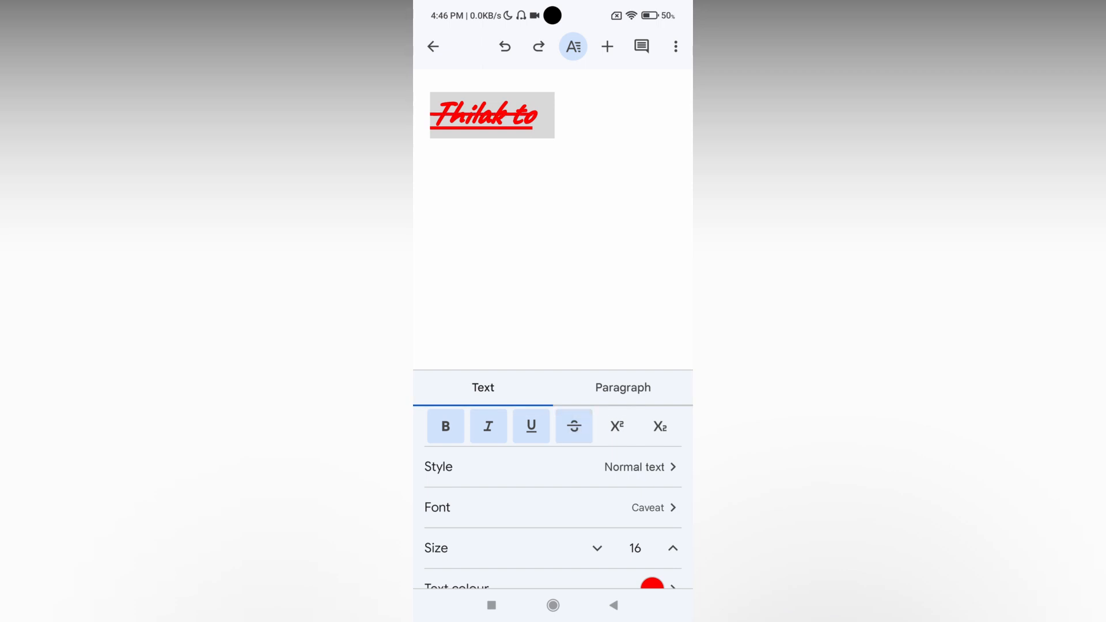
pyautogui.scroll(-3)
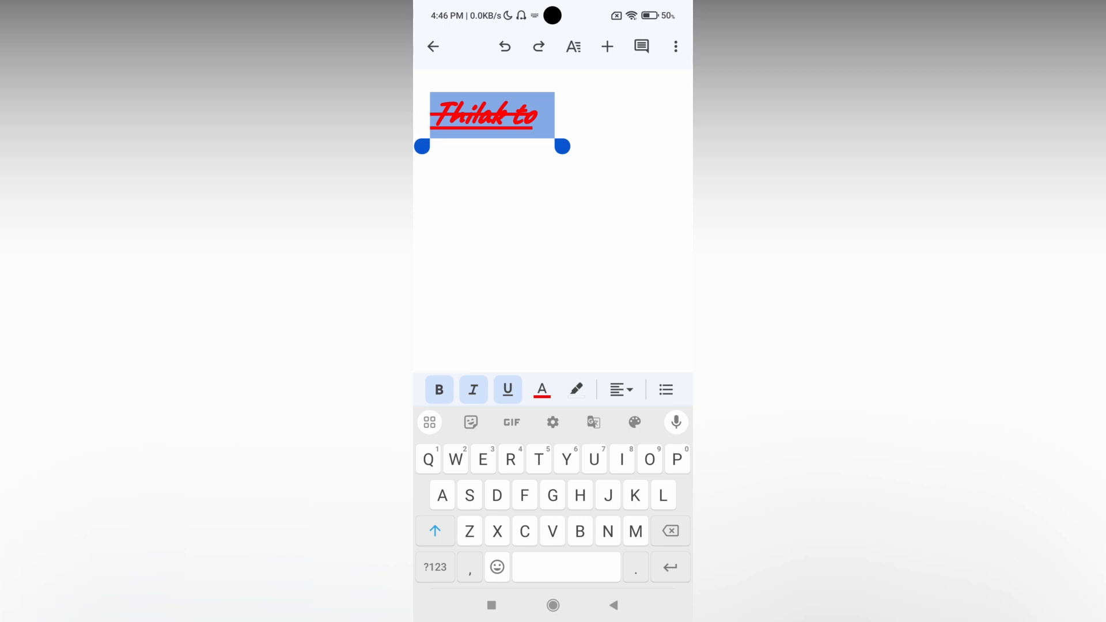
# Bring back the Text formatting panel and scroll to Clear formatting.
pyautogui.click(573, 46)
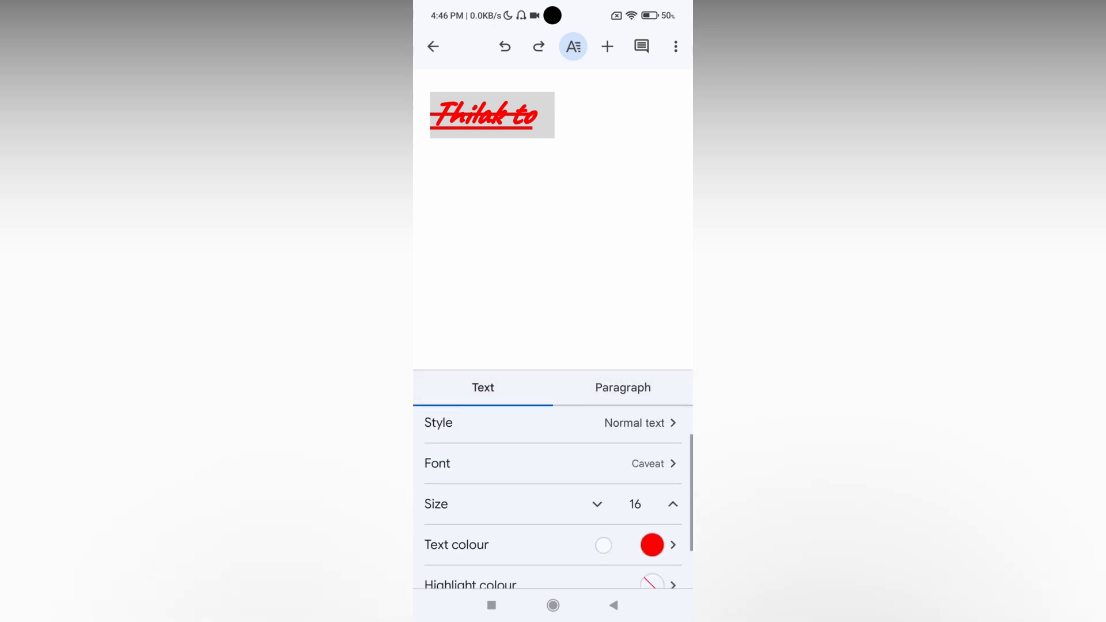
pyautogui.scroll(-3)
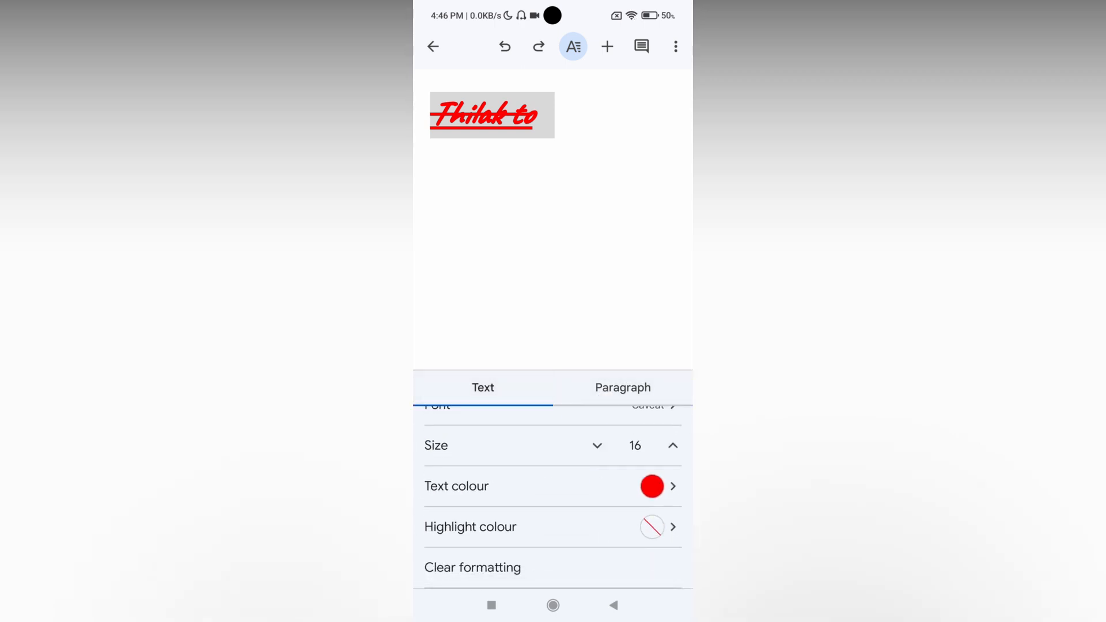